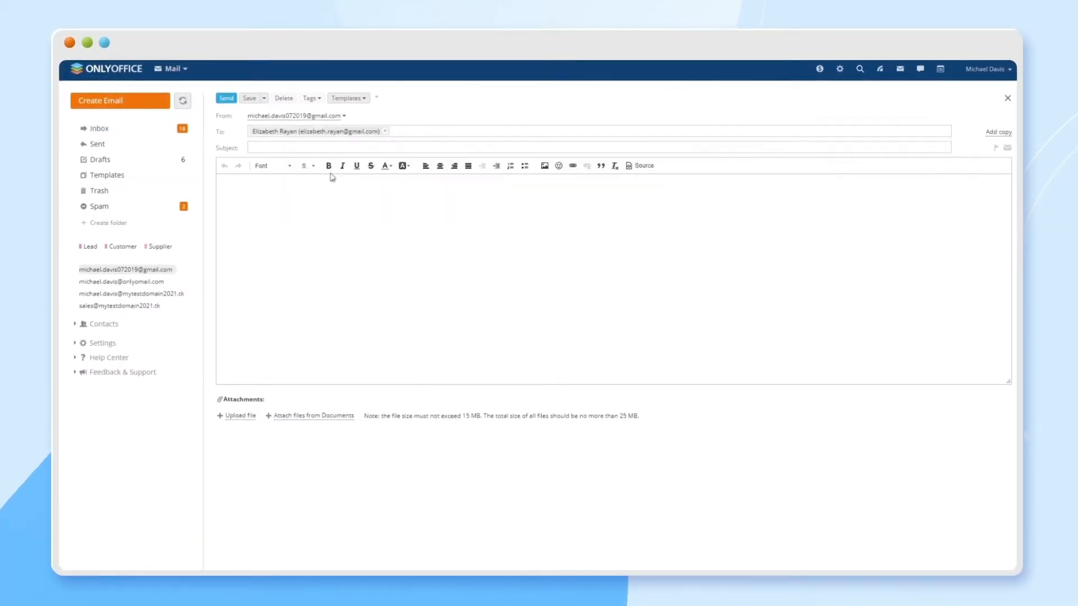
Step: Send the 'Invitation' email inviting the recipient to a special presentation
{"action": "type", "text": "Invitation"}
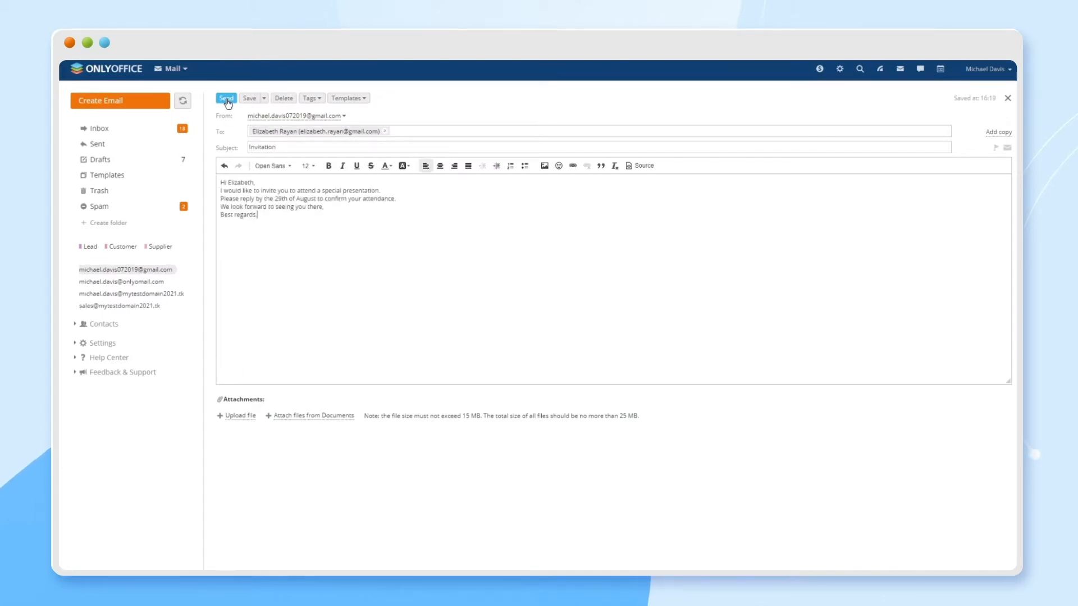
{"action": "left_click", "coordinate": [226, 98]}
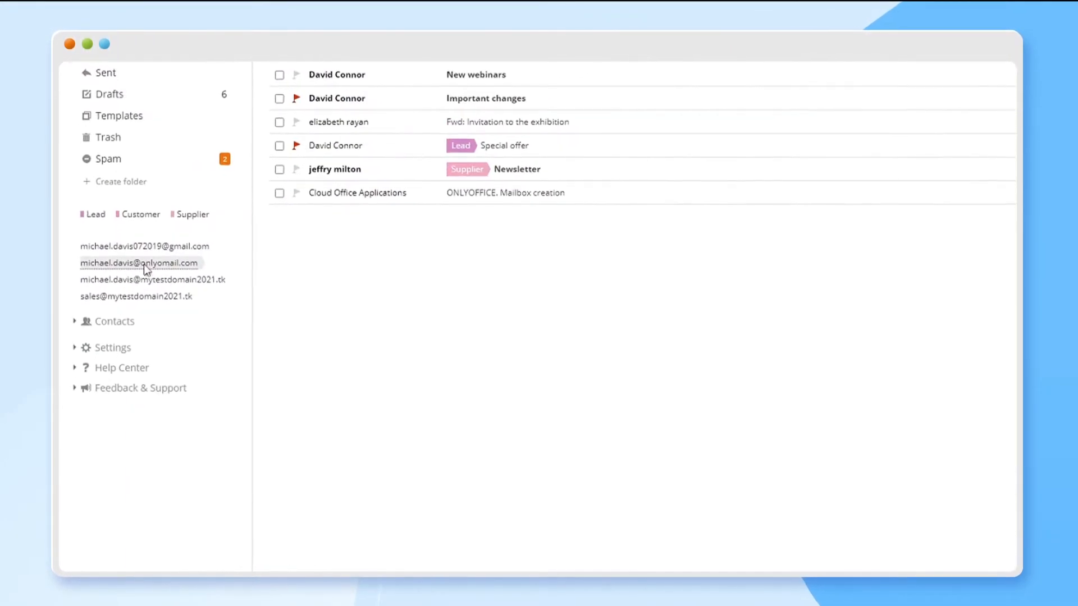
Step: Review the account signature settings, entering 'Best regards,' as the signature
{"action": "scroll", "scroll_direction": "down", "scroll_amount": 3}
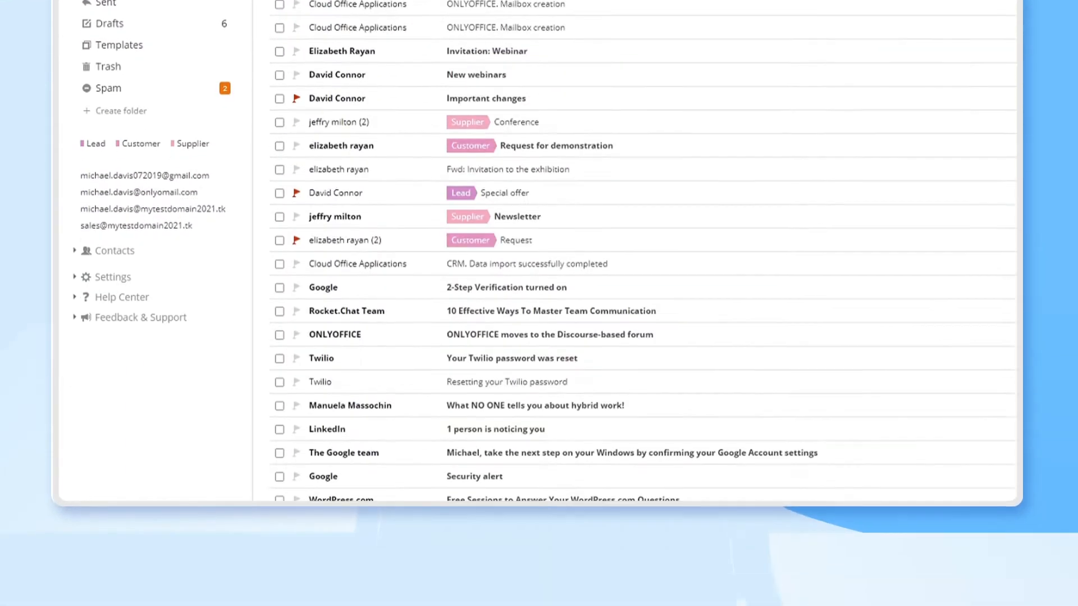
{"action": "left_click", "coordinate": [959, 120]}
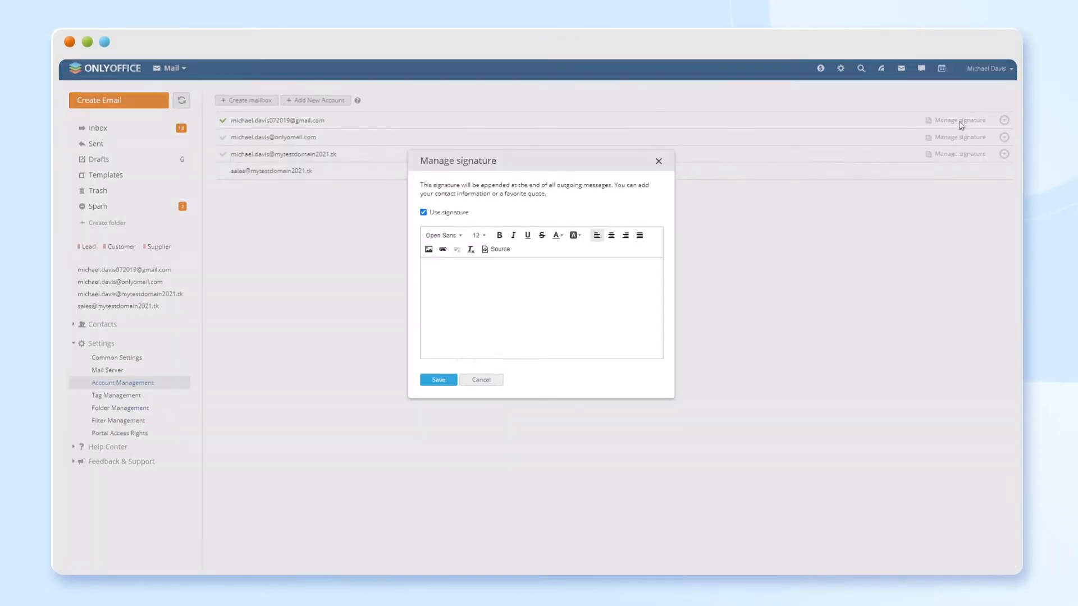
{"action": "type", "text": "Best regards,"}
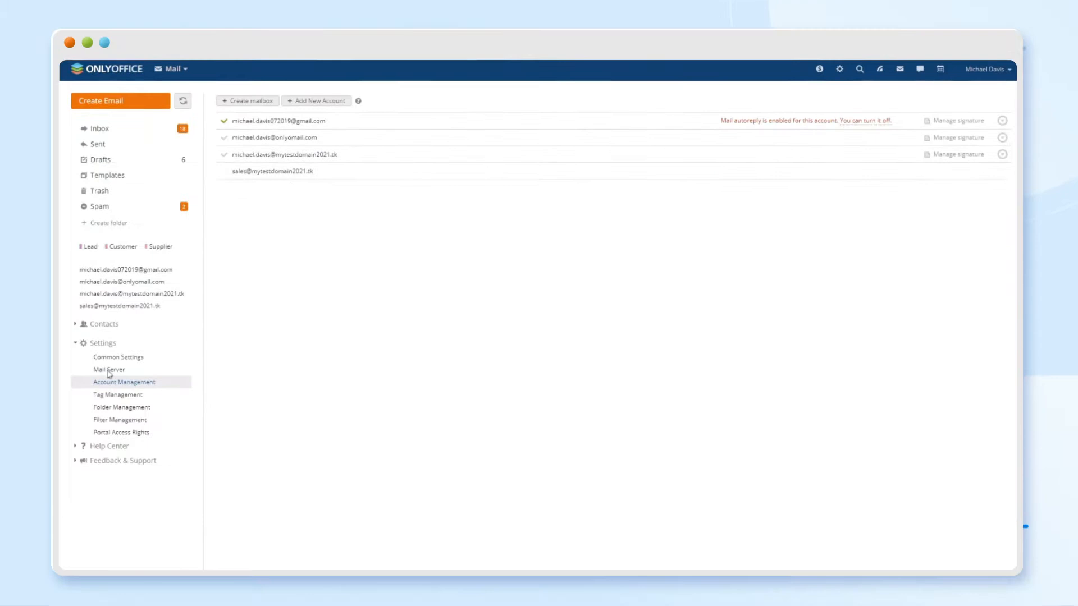
Step: Look over the Mail Server 'Add your own domain' setup and cancel without adding one
{"action": "left_click", "coordinate": [108, 370]}
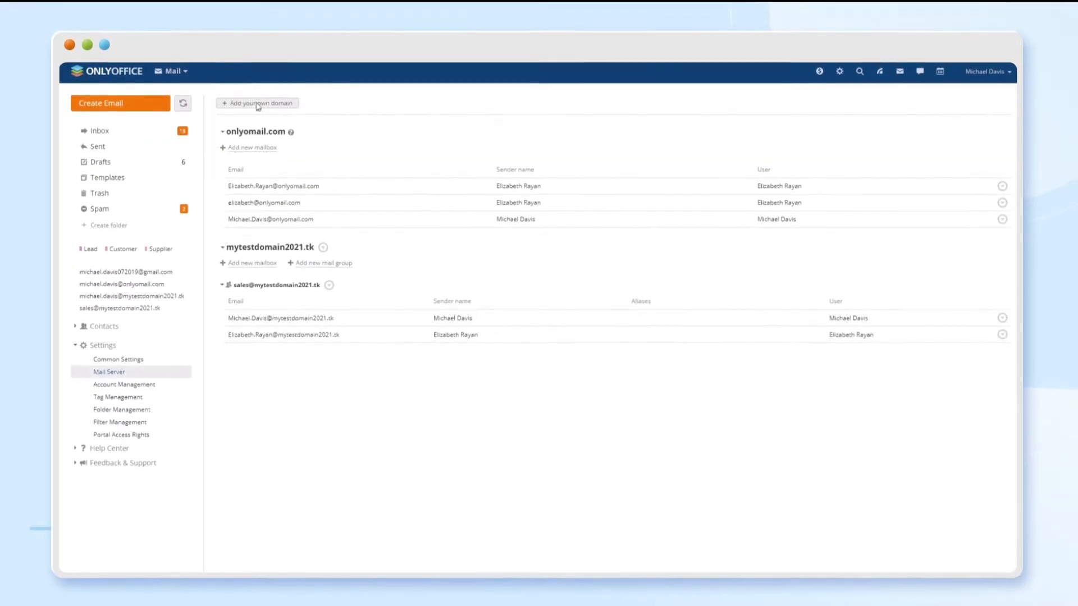
{"action": "left_click", "coordinate": [257, 104]}
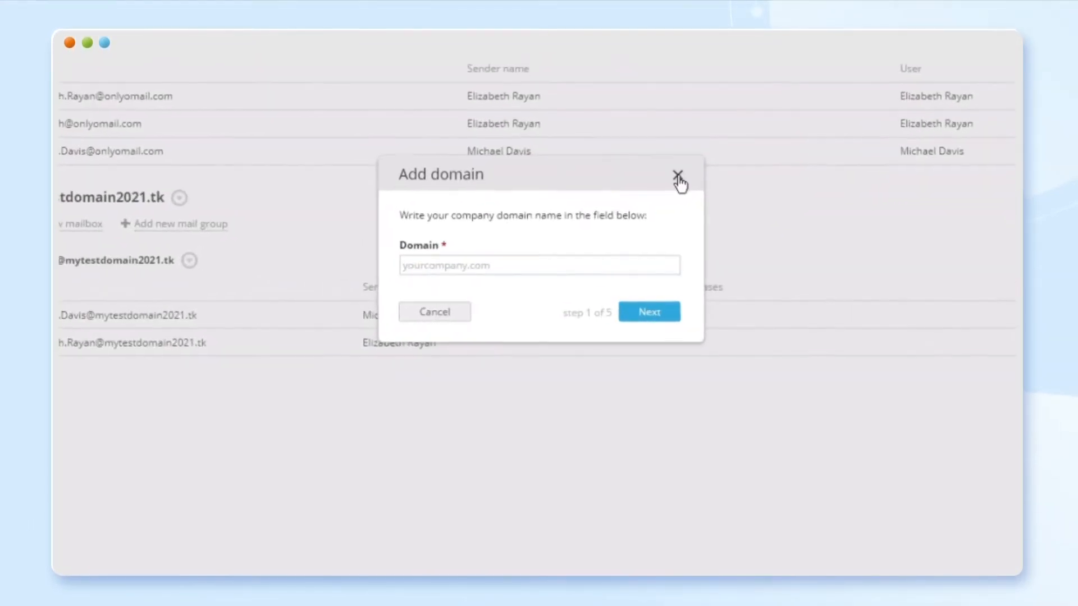
{"action": "left_click", "coordinate": [678, 173]}
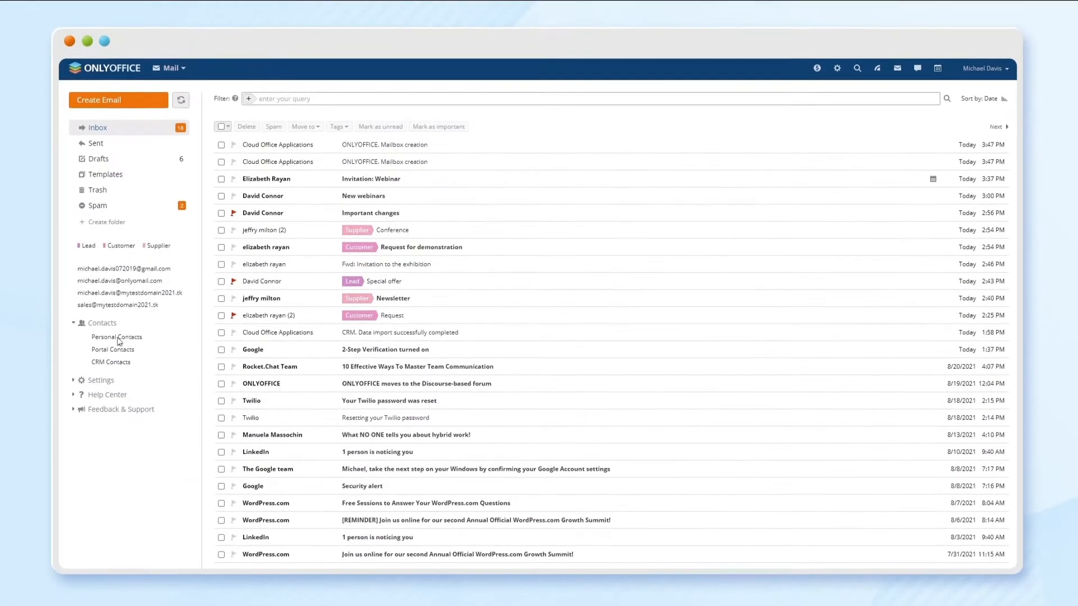
{"action": "left_click", "coordinate": [310, 86]}
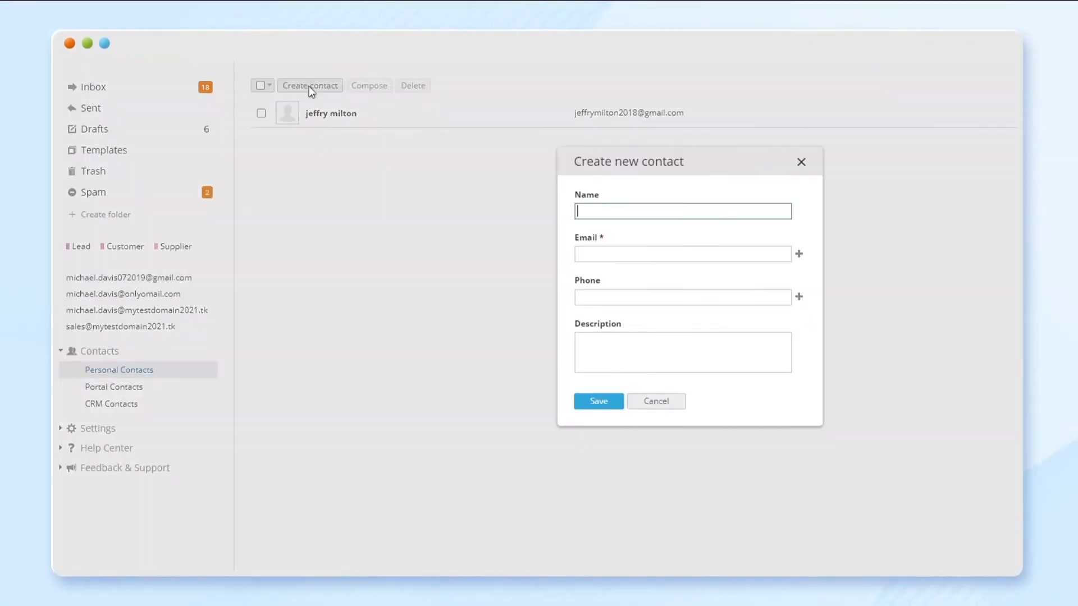
{"action": "left_click", "coordinate": [599, 401]}
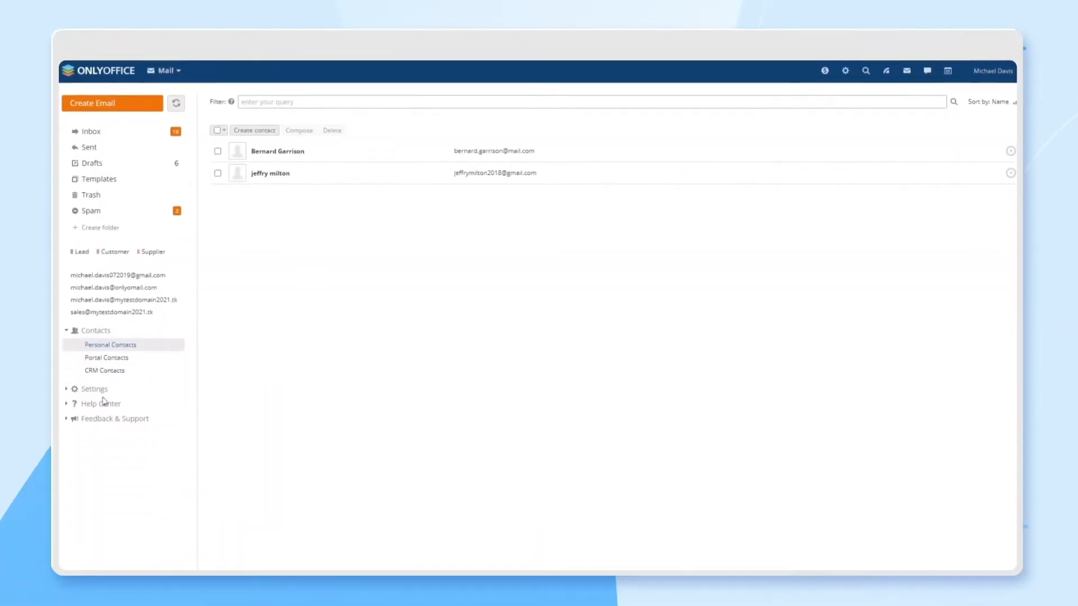
{"action": "left_click", "coordinate": [105, 371]}
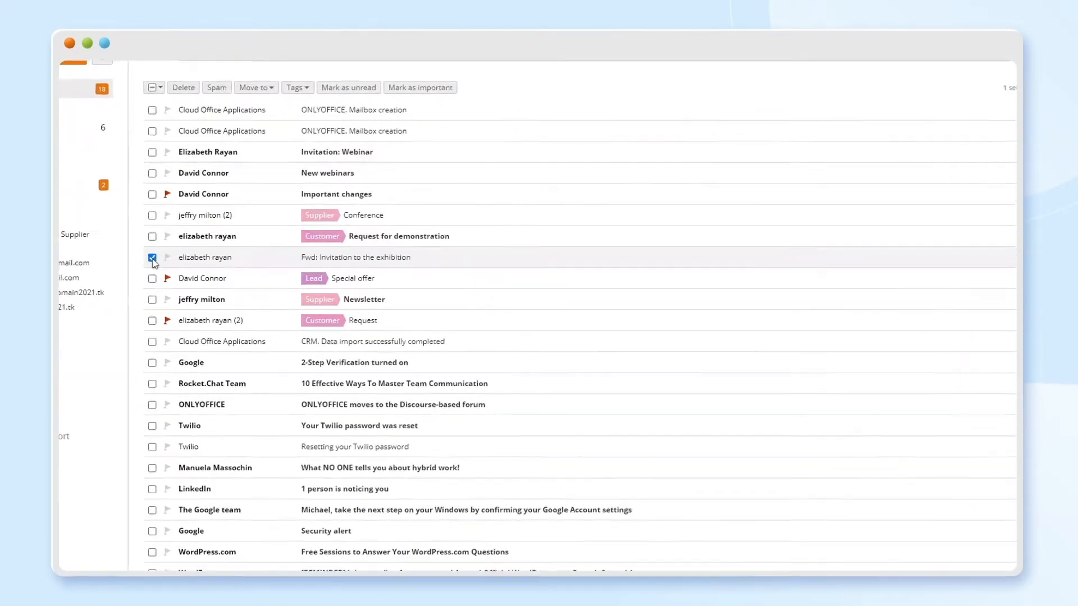
Step: Tag the exhibition invitation as 'Meeting' and save a new 'Events' folder
{"action": "left_click", "coordinate": [294, 87]}
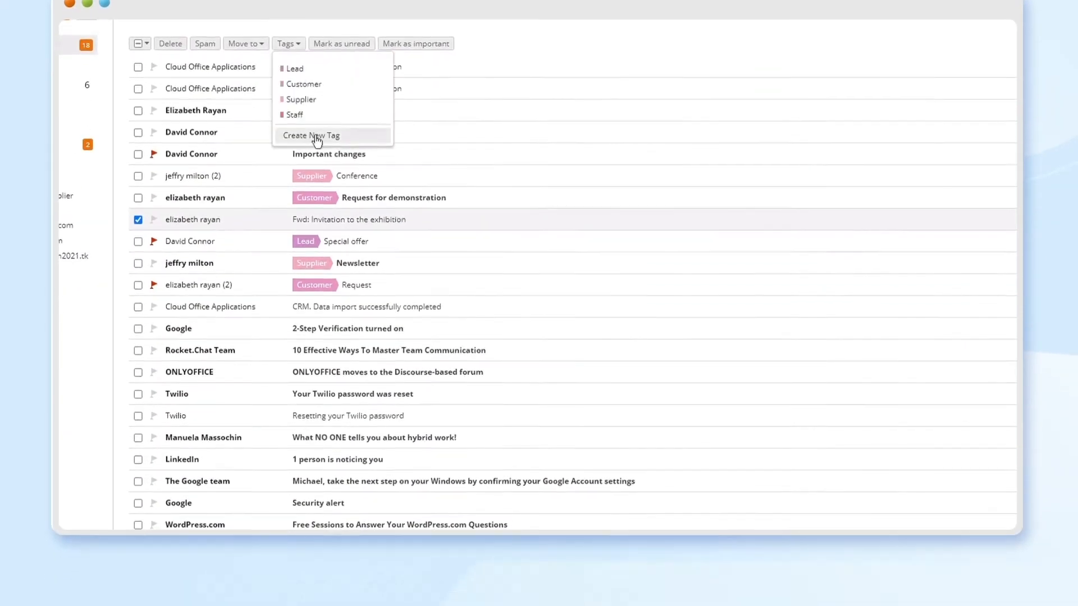
{"action": "left_click", "coordinate": [311, 135]}
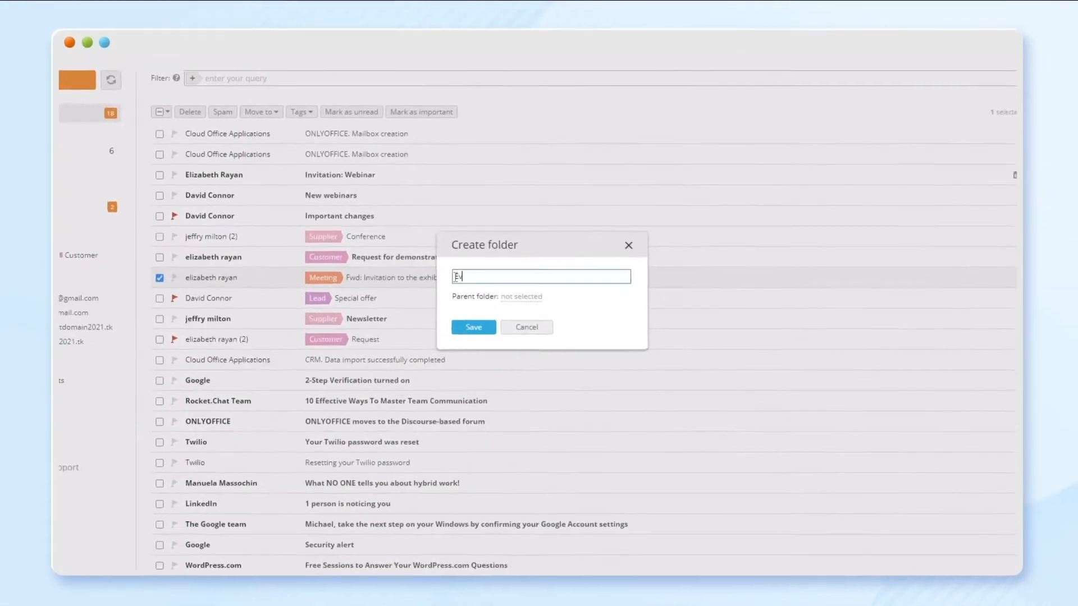
{"action": "left_click", "coordinate": [474, 327]}
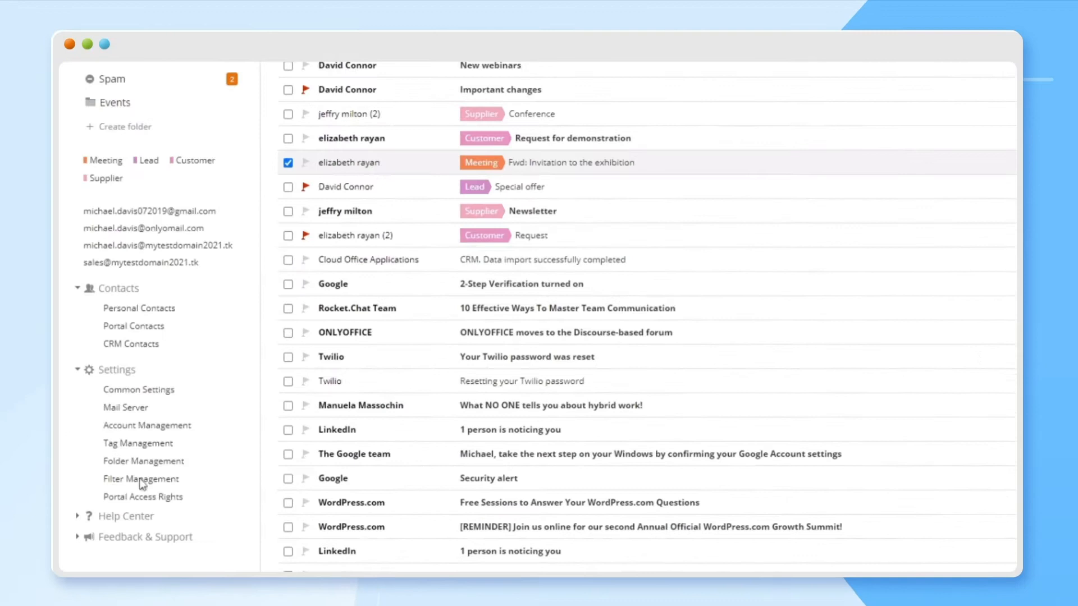
{"action": "left_click", "coordinate": [141, 479]}
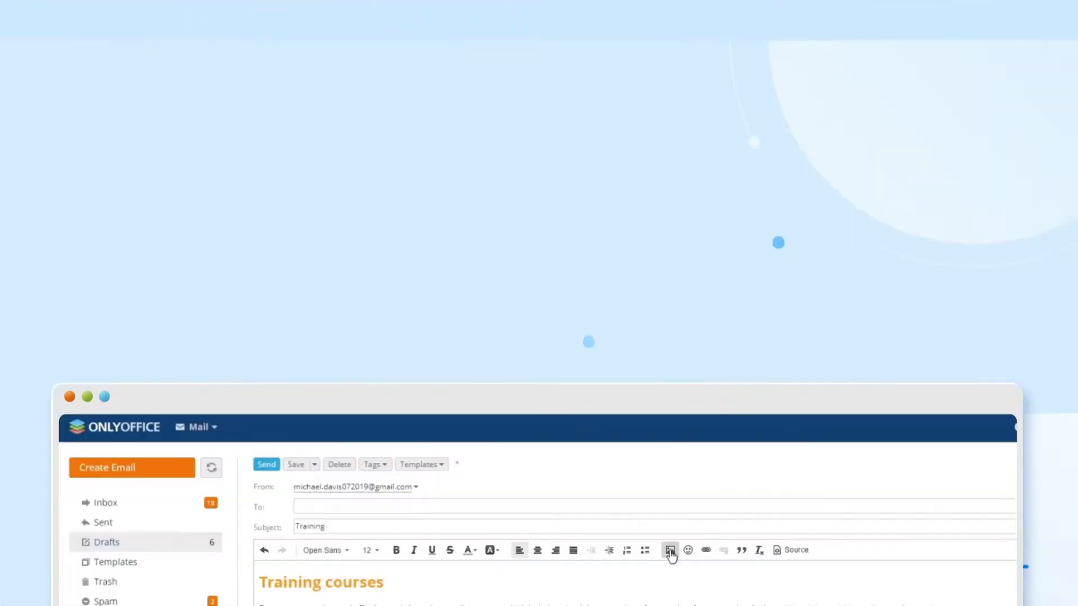
Step: Upload the training illustration and insert it under the Training email's intro paragraph
{"action": "left_click", "coordinate": [669, 551]}
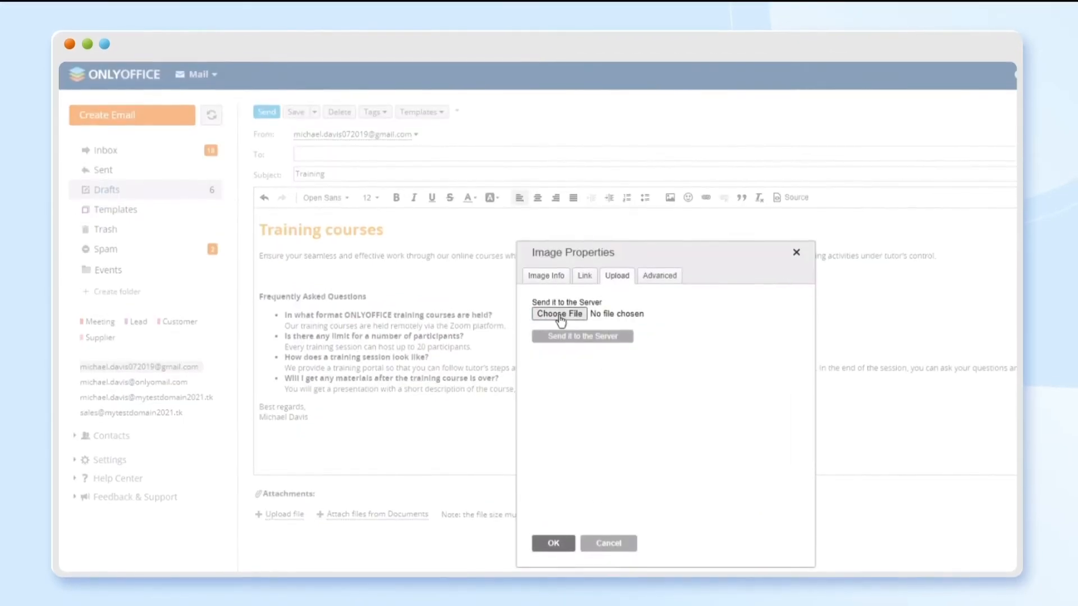
{"action": "left_click", "coordinate": [559, 314]}
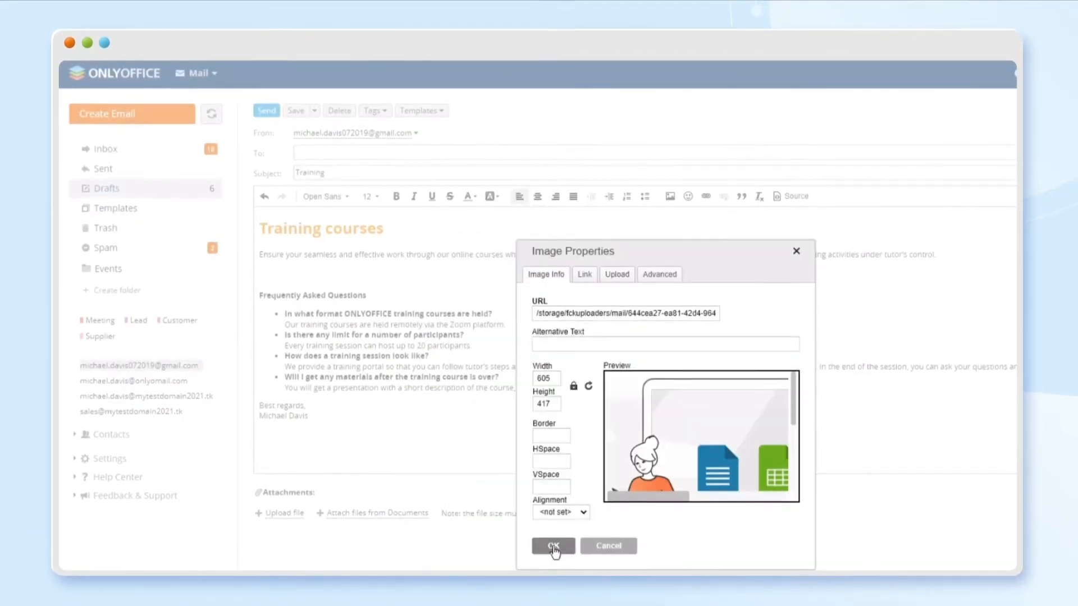
{"action": "left_click", "coordinate": [553, 546]}
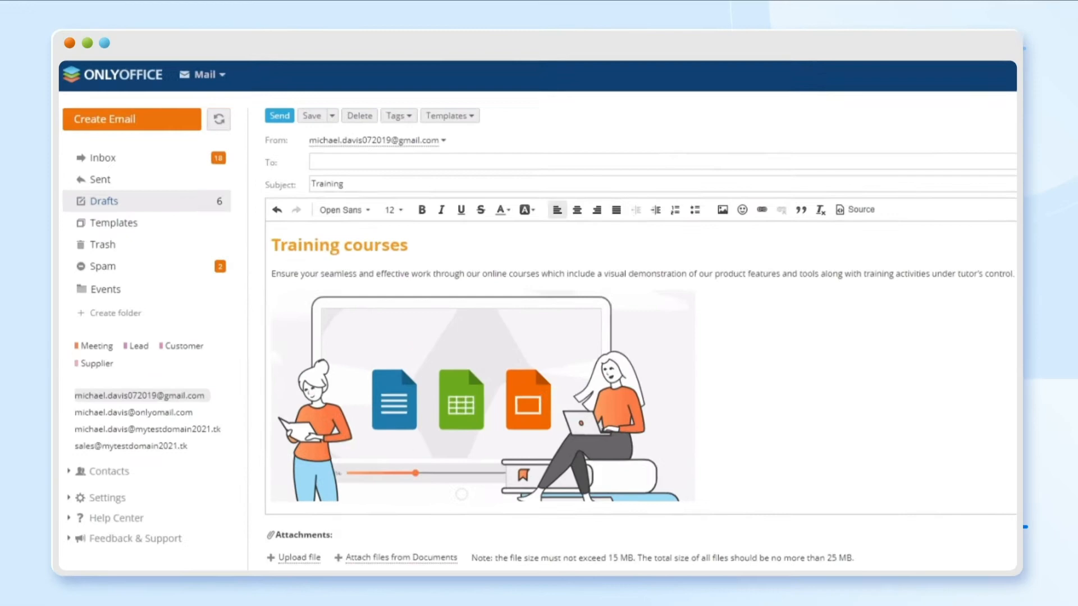
{"action": "left_click", "coordinate": [329, 118]}
{"action": "type", "text": "ber"}
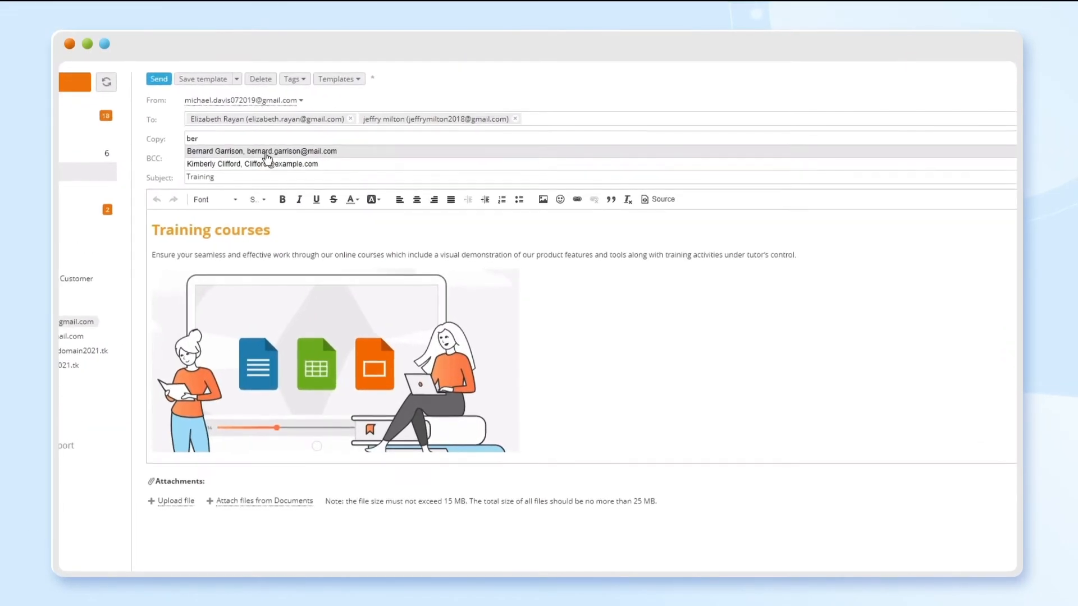
Step: Add the suggested saved contact in Copy and create a Training tag
{"action": "left_click", "coordinate": [261, 151]}
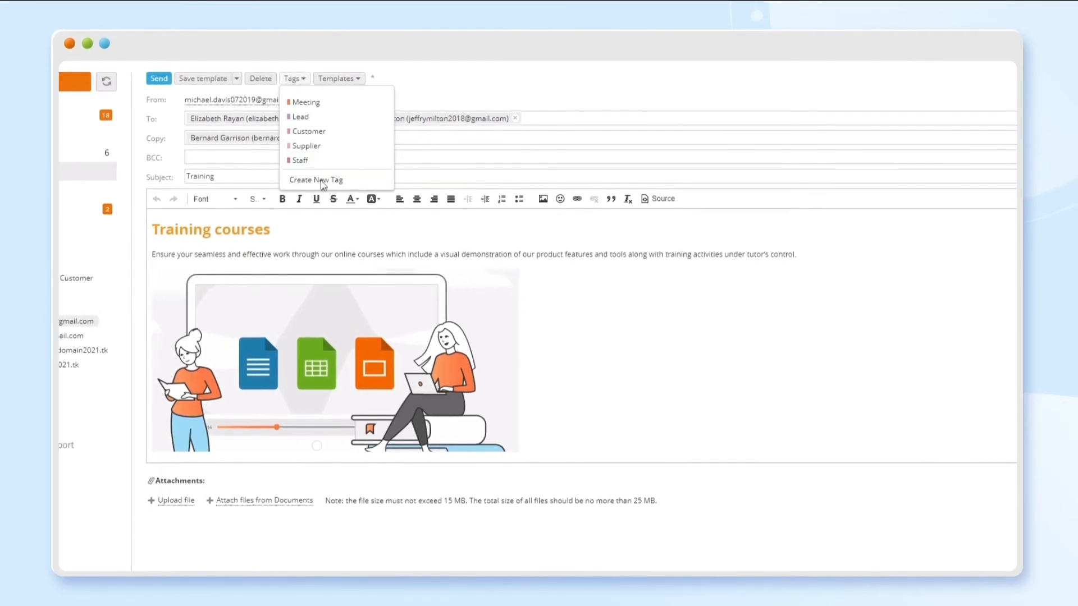
{"action": "left_click", "coordinate": [316, 180]}
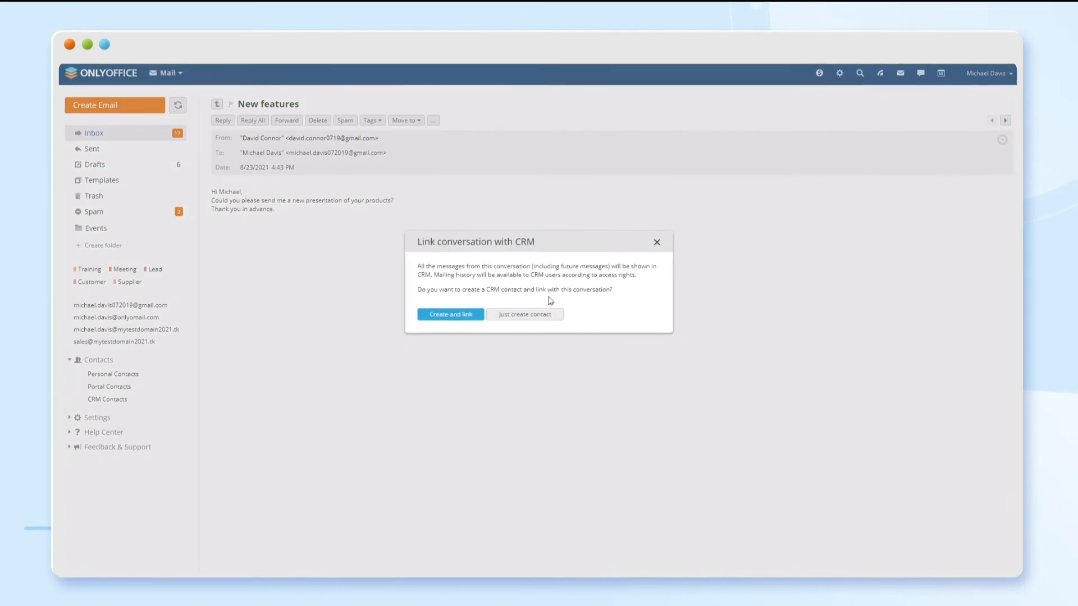
Step: Create and link a CRM contact, then bring up Link with CRM for New features
{"action": "left_click", "coordinate": [450, 315]}
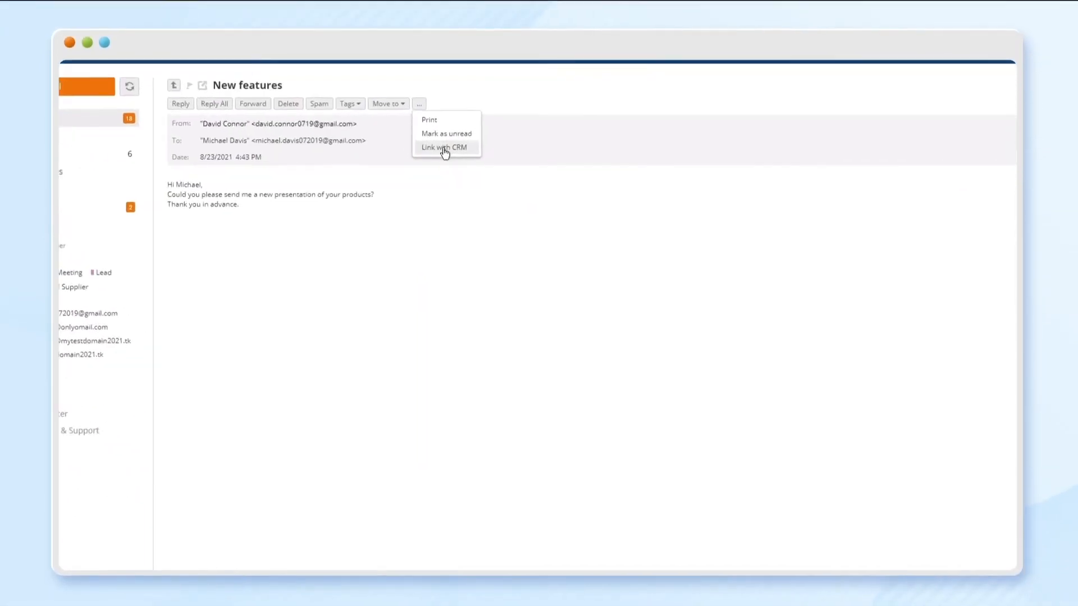
{"action": "left_click", "coordinate": [446, 148]}
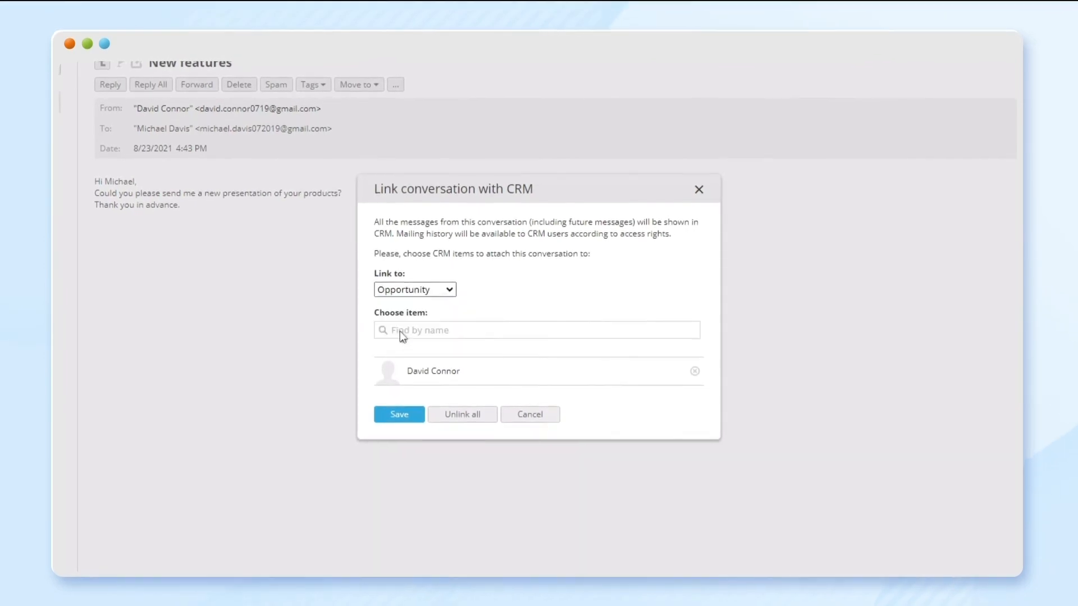